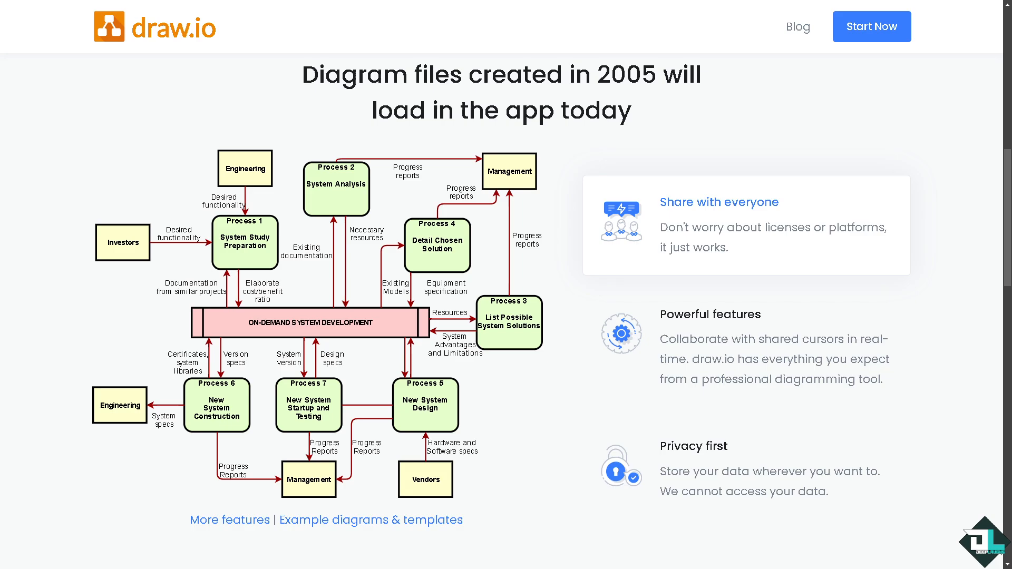
Scroll to the top of the draw.io site and start the online editor
scroll(up, 3)
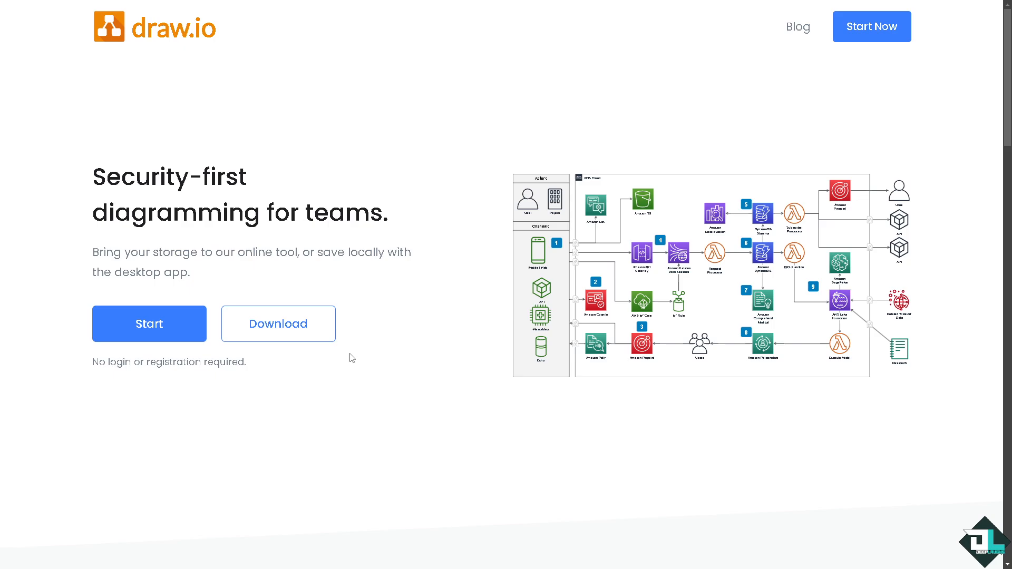
mouse_move(149, 323)
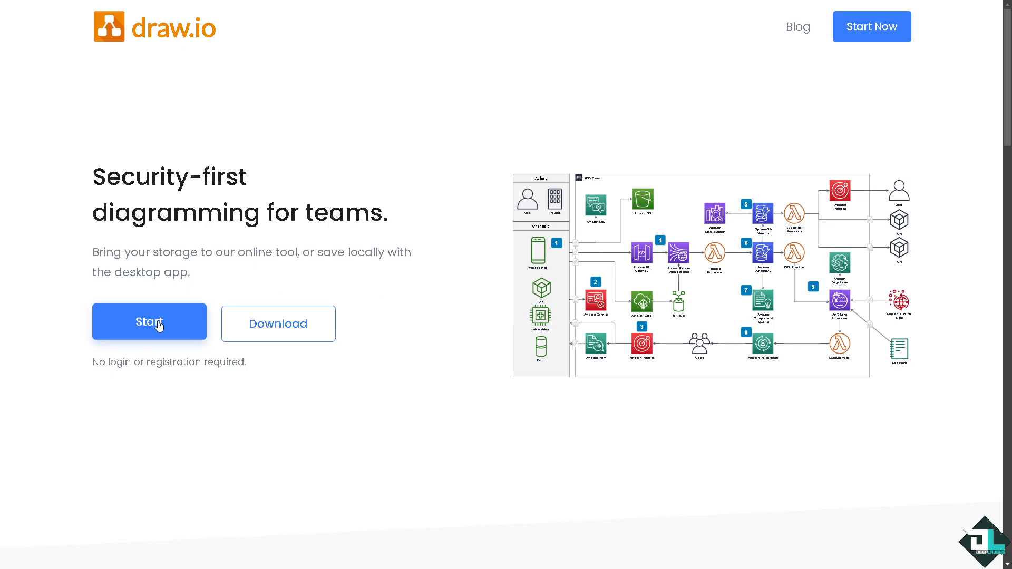
click(149, 321)
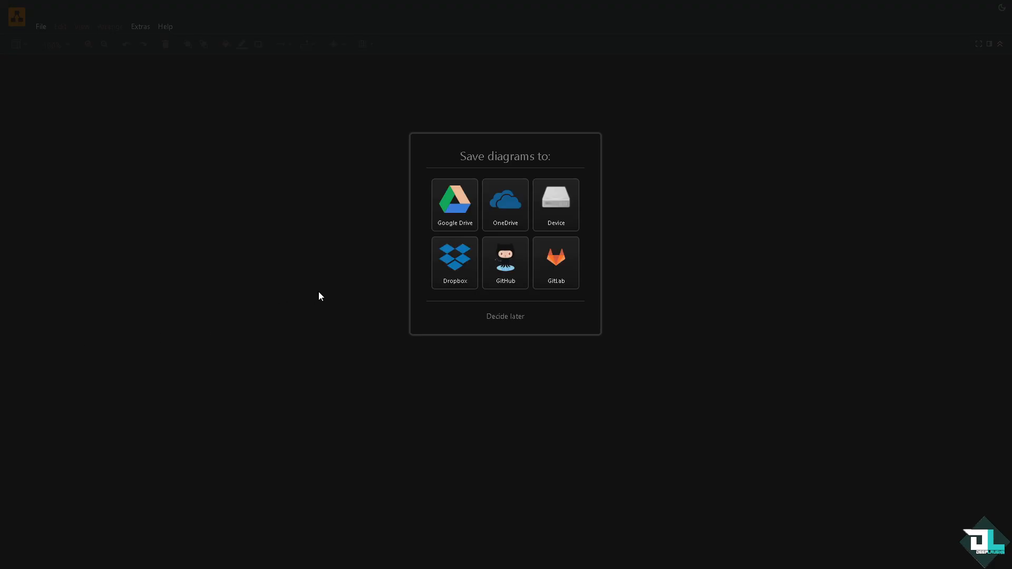
mouse_move(544, 233)
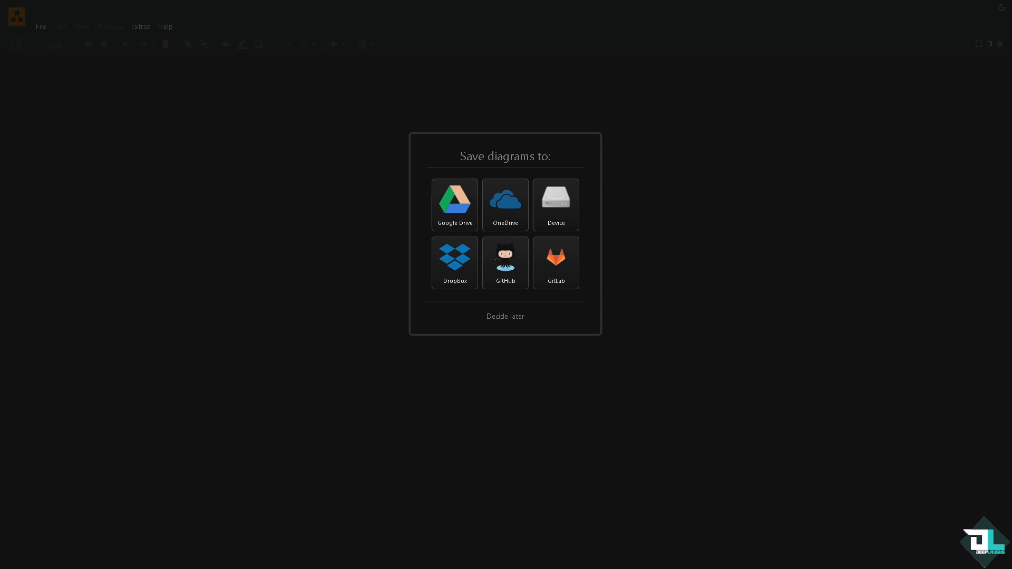
Choose Decide later to skip picking a save location
click(506, 316)
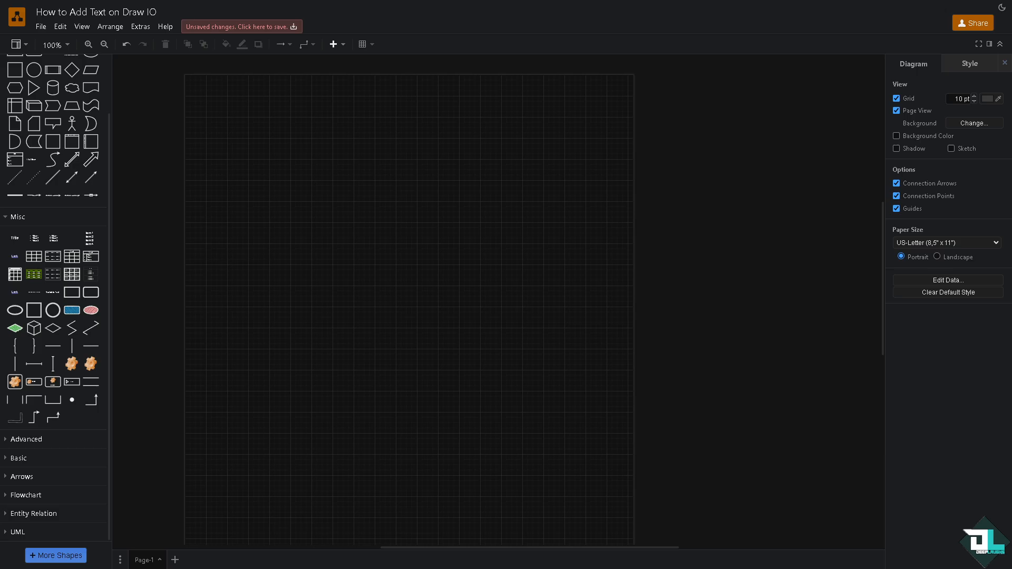
mouse_move(133, 141)
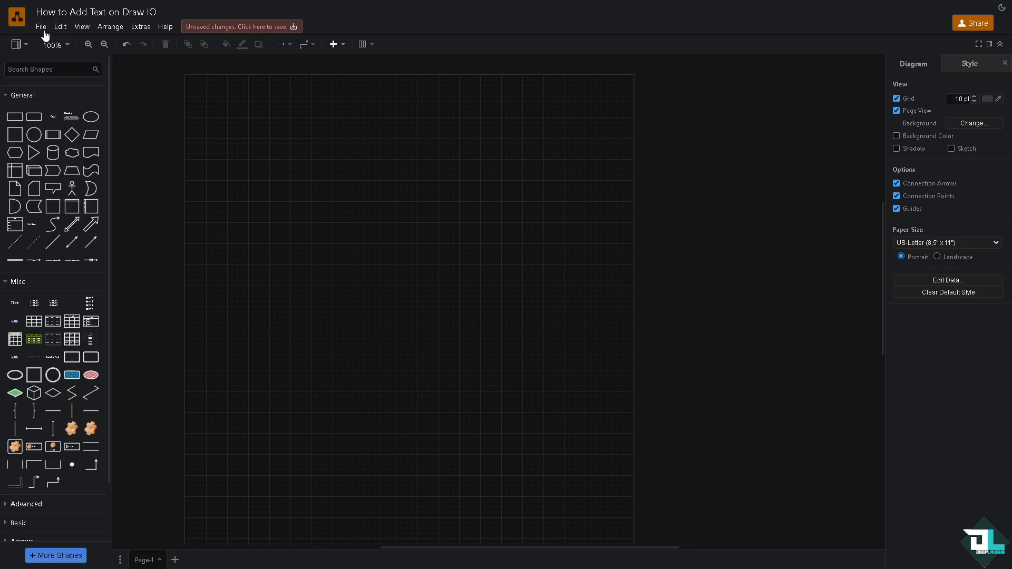
mouse_move(8, 100)
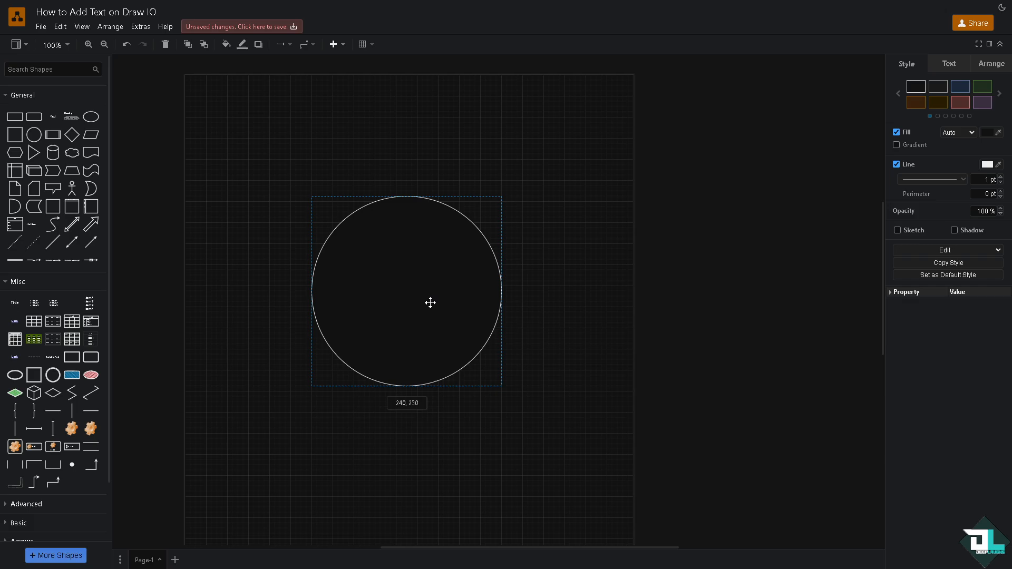
Select the newly placed circle in the middle of the canvas
click(406, 290)
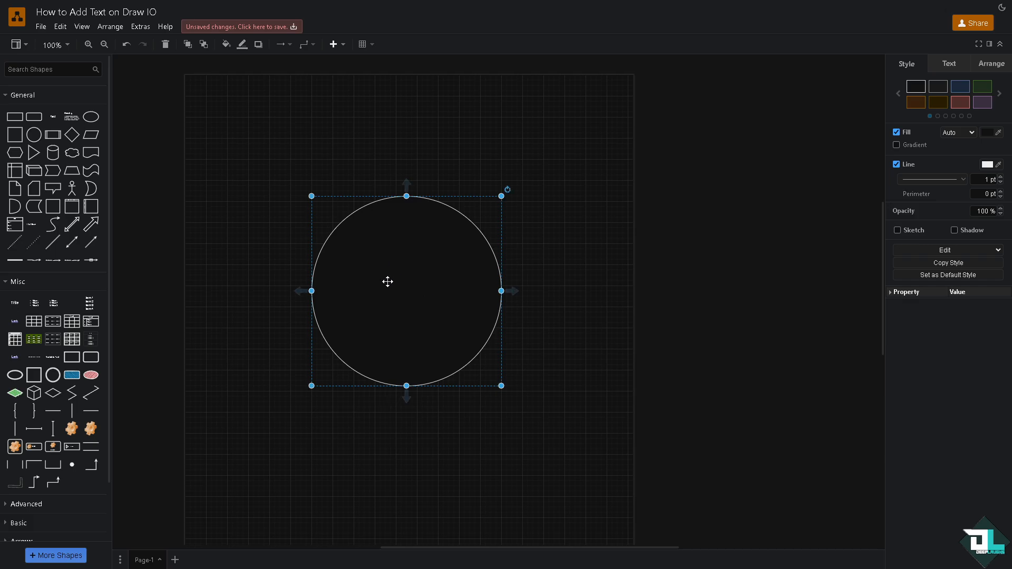
mouse_move(59, 359)
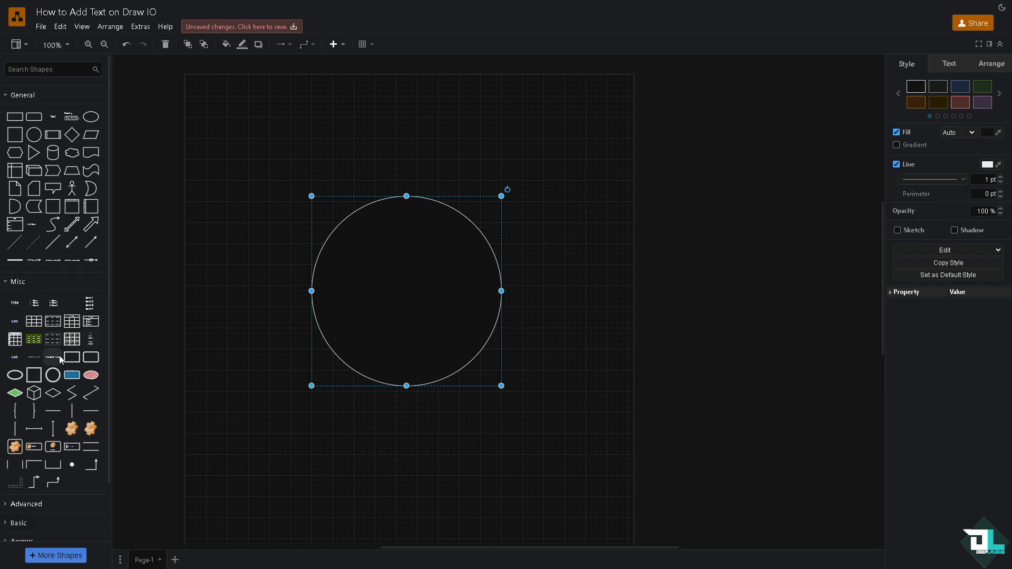
scroll(down, 3)
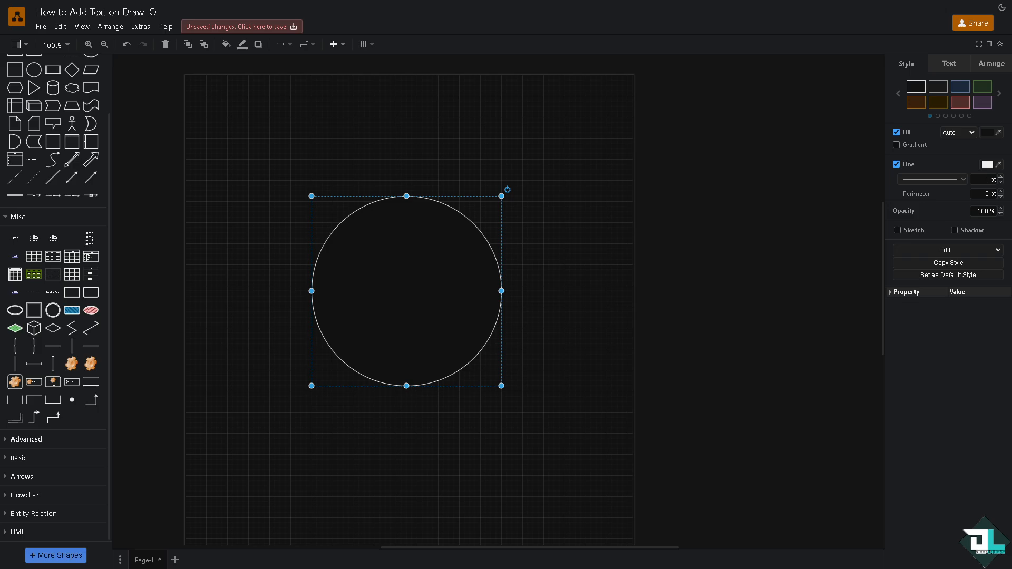
scroll(up, 3)
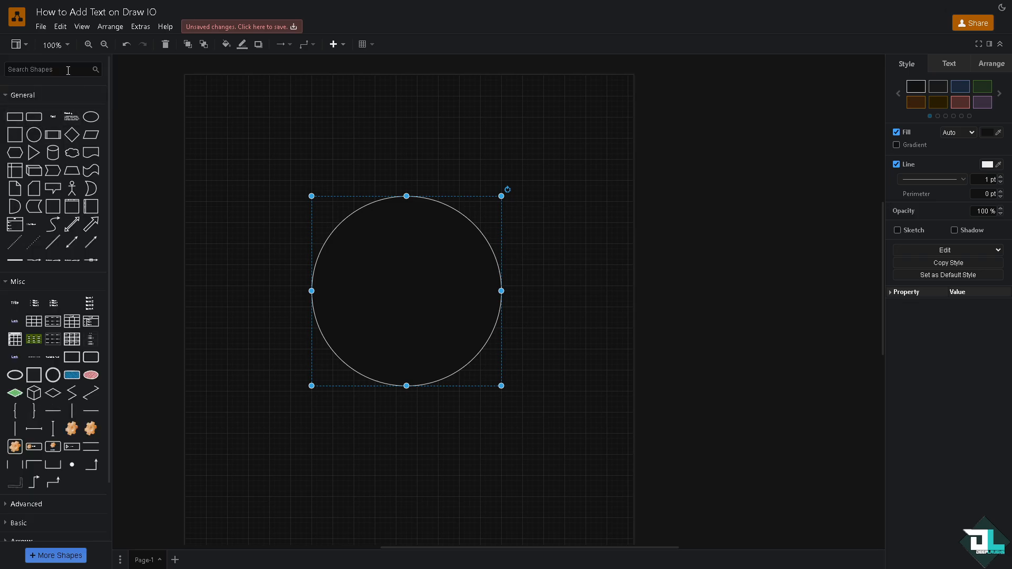
Search the shape library for 'TEXT'
text(TEXT)
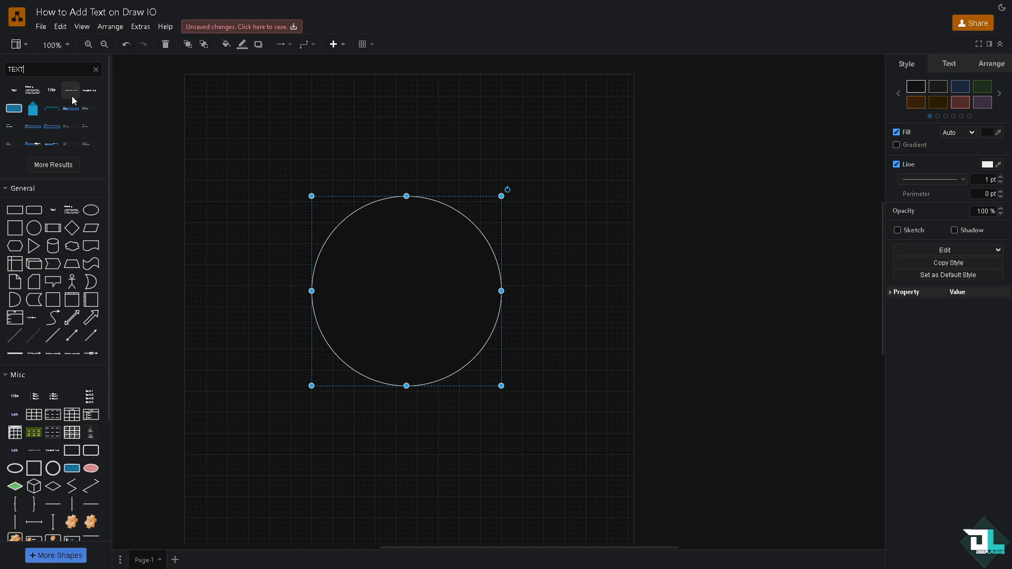
mouse_move(32, 108)
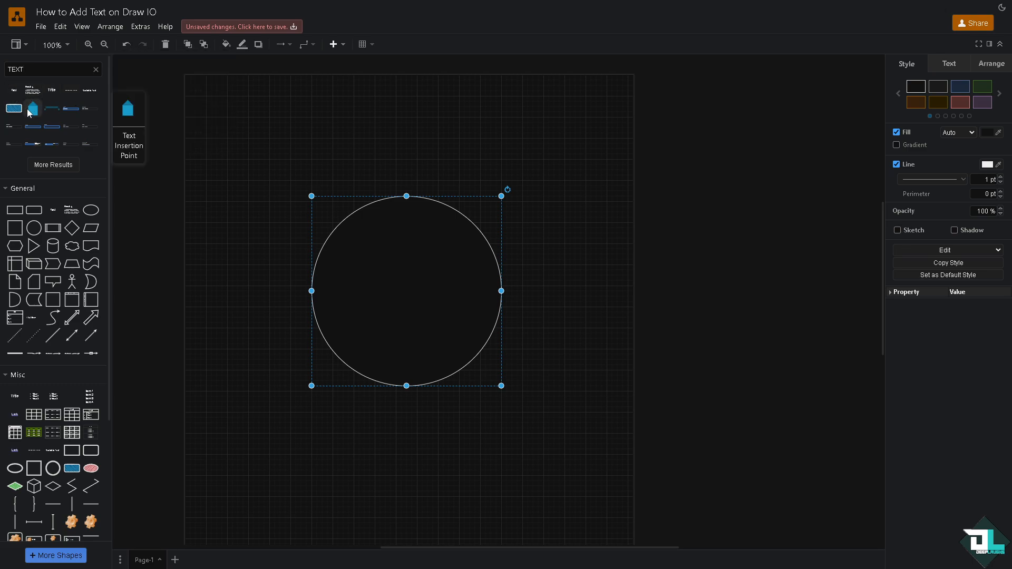
mouse_move(14, 107)
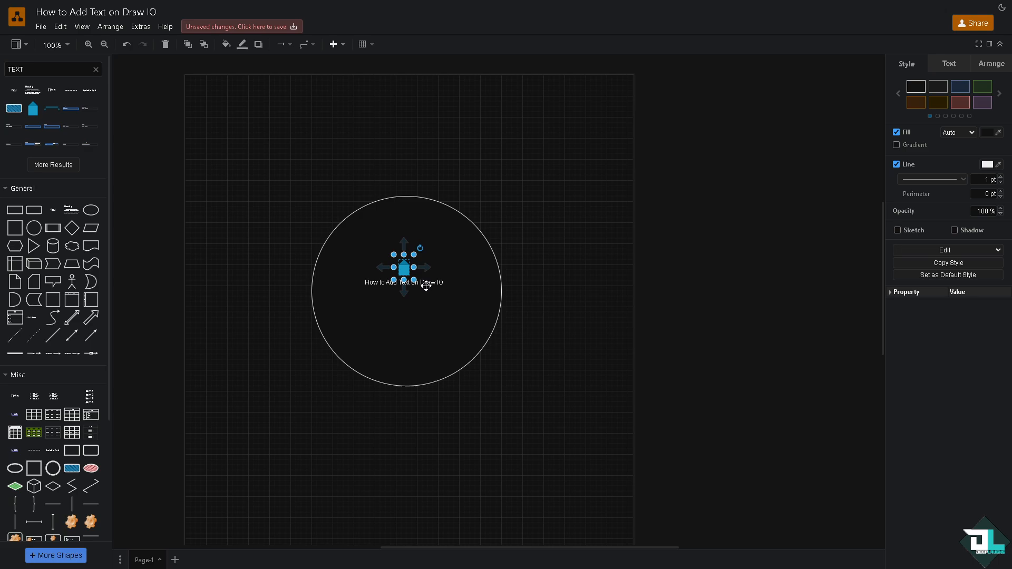
Set the circle's label to Comic Sans at size 24, then deselect it
double_click(403, 282)
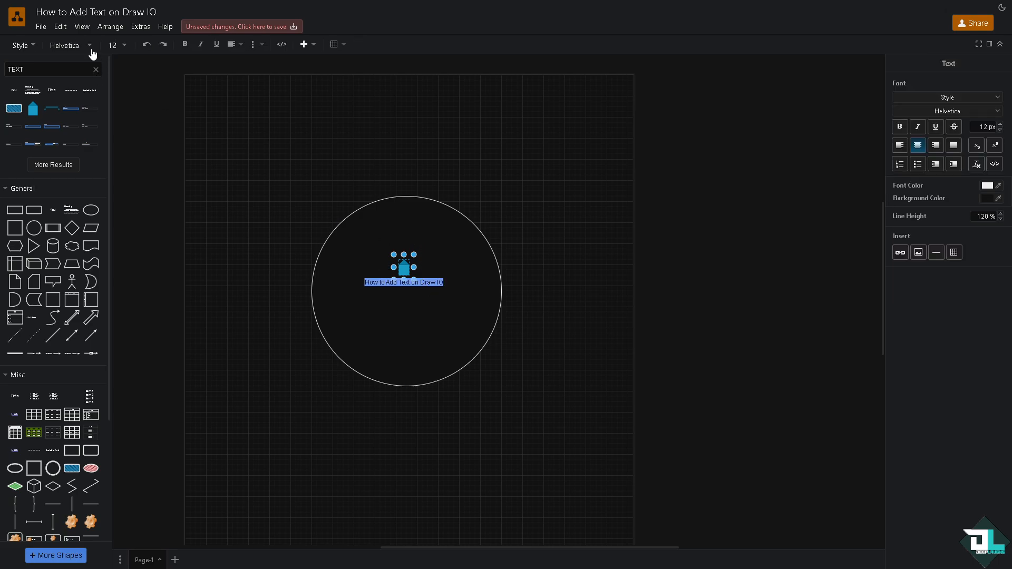
click(63, 45)
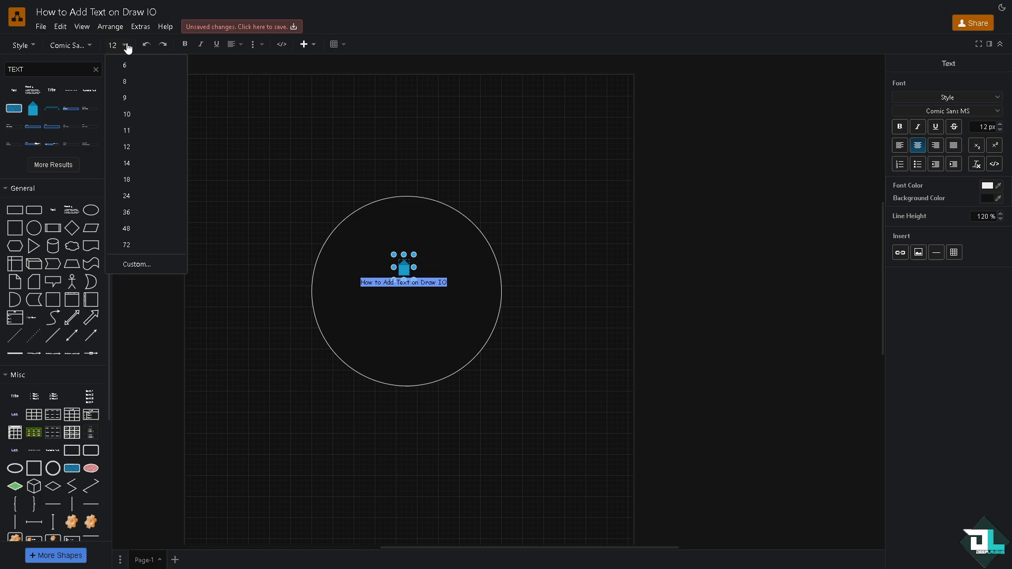
mouse_move(137, 228)
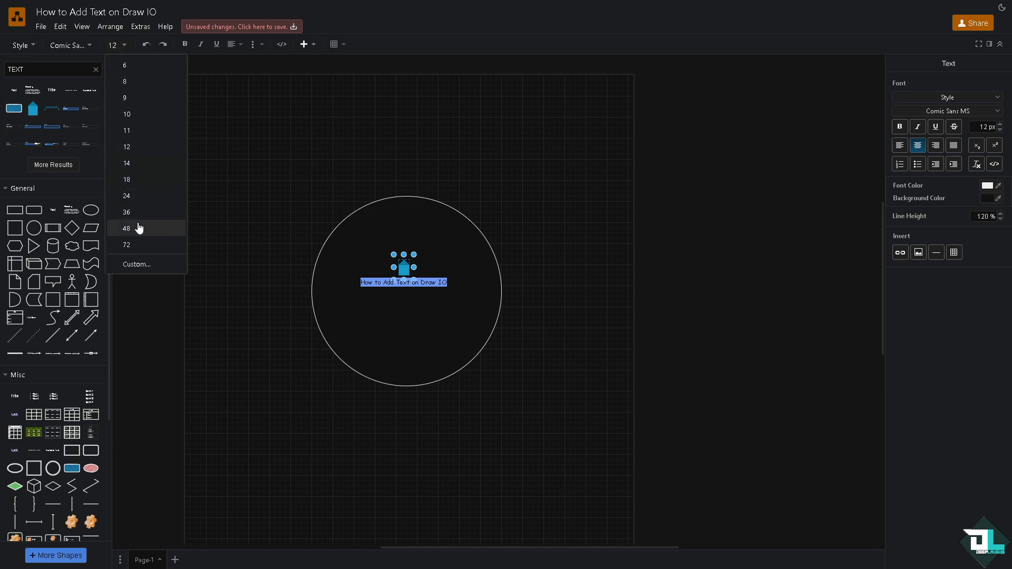
click(126, 228)
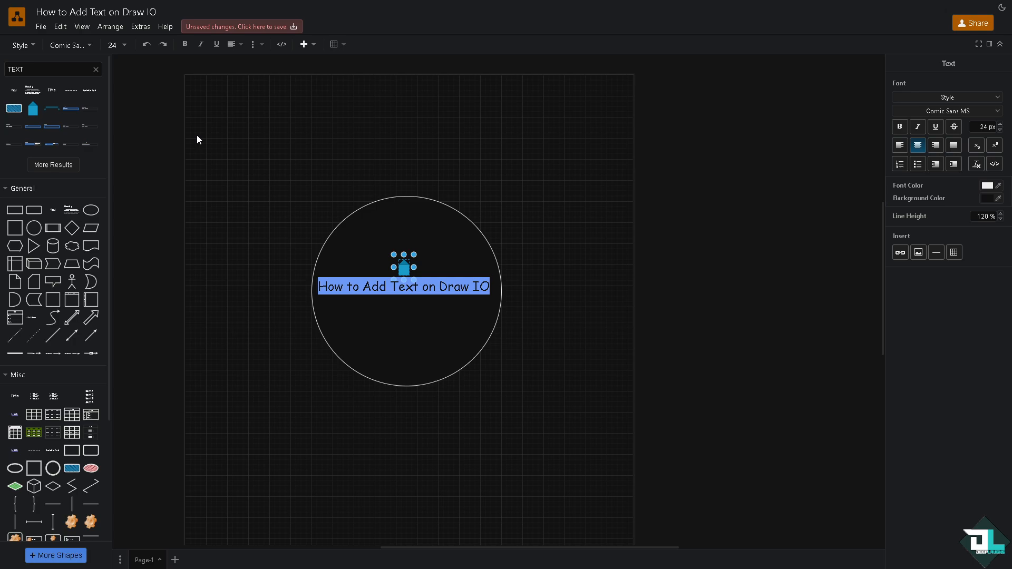
click(154, 120)
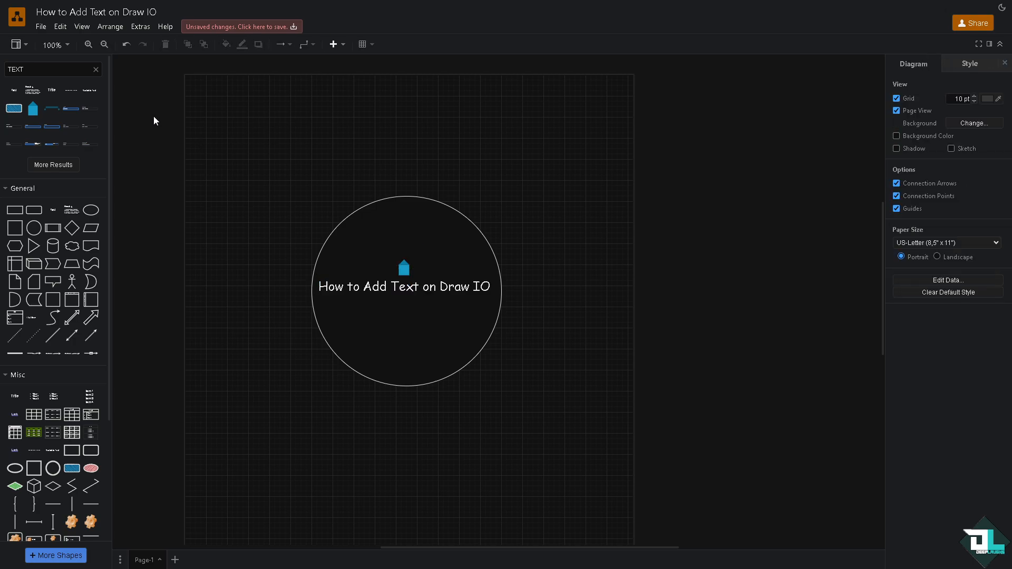
mouse_move(32, 90)
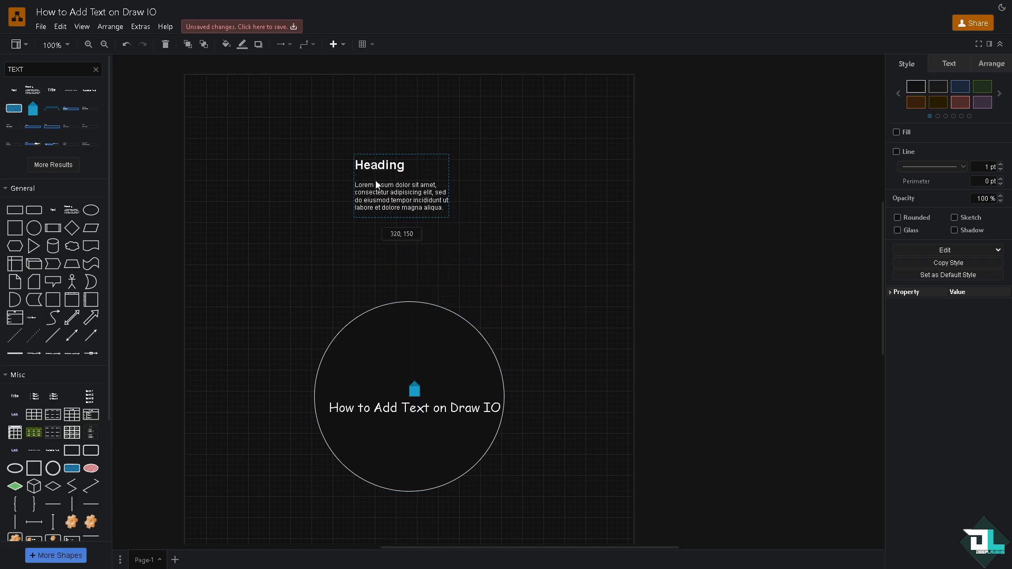
Edit the heading's text and move it above the circle
double_click(400, 185)
text(How to Add Text on Draw IO)
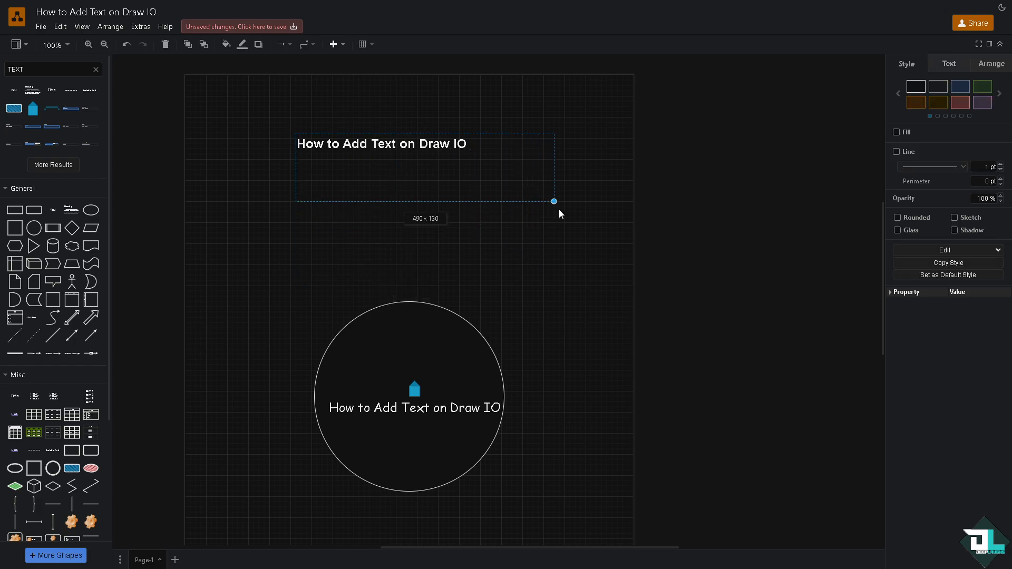
drag(425, 144, 317, 233)
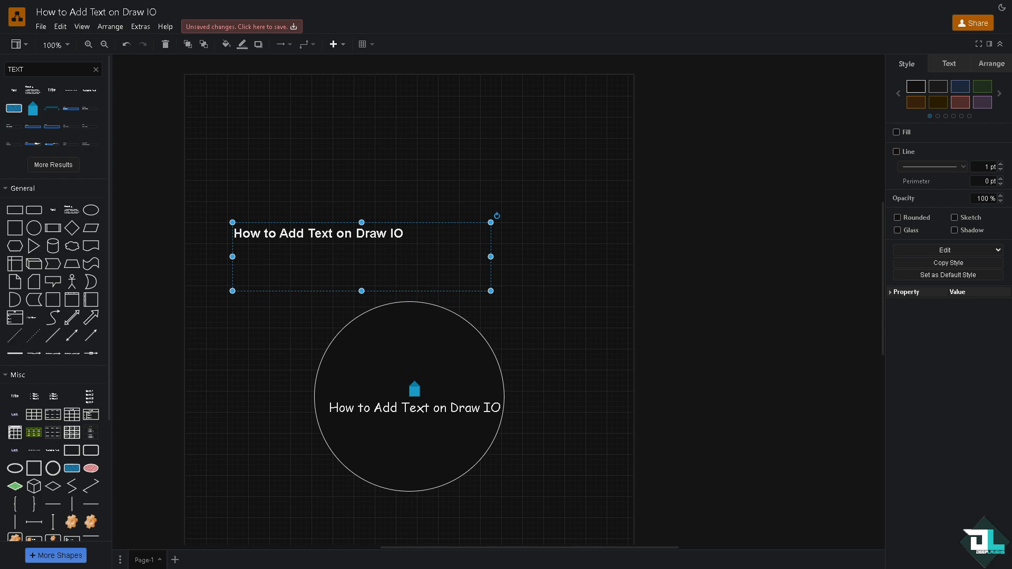
mouse_move(329, 262)
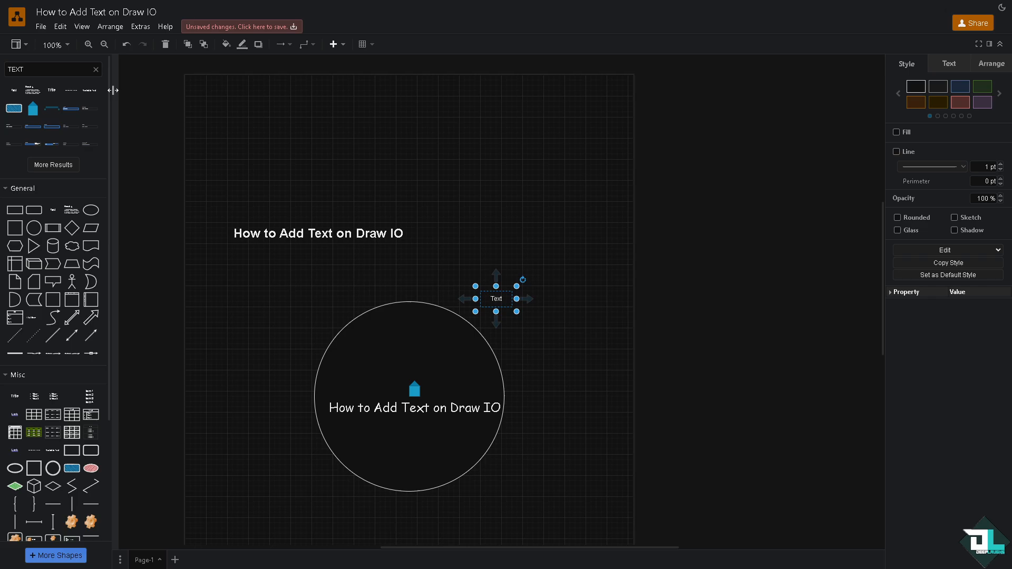
Edit the small text label and draw a connector from it to the circle
click(296, 122)
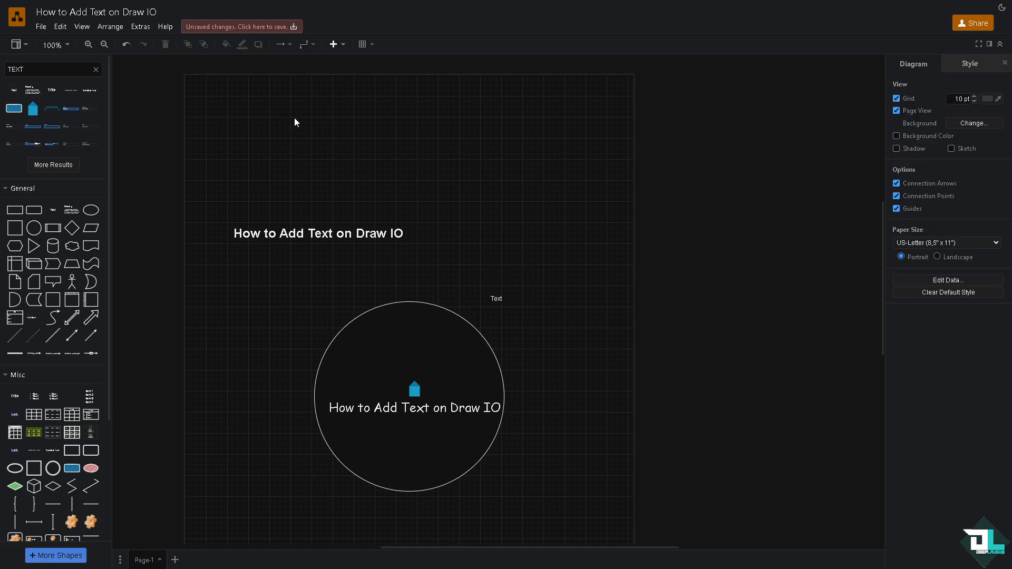
click(495, 298)
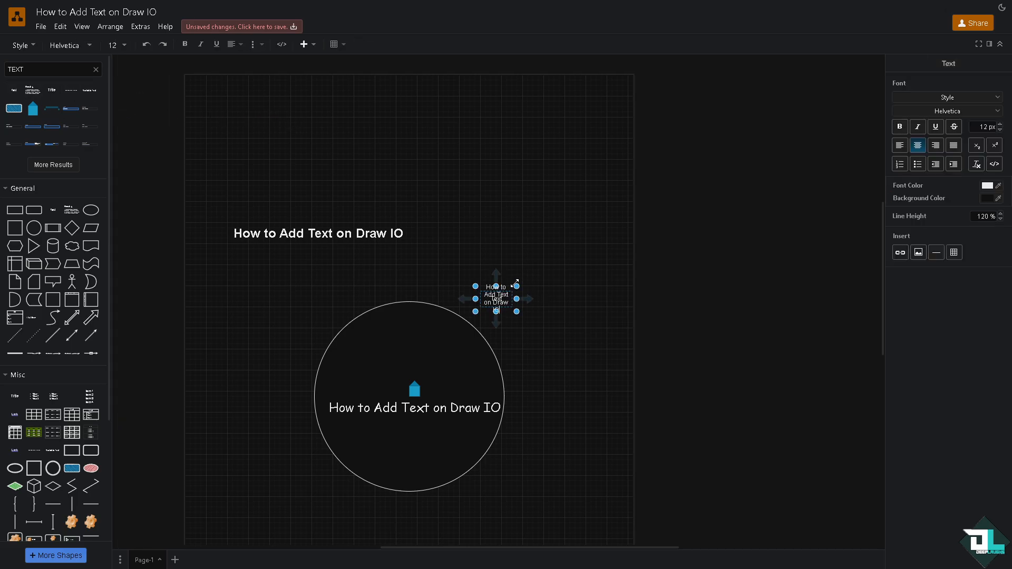
click(509, 263)
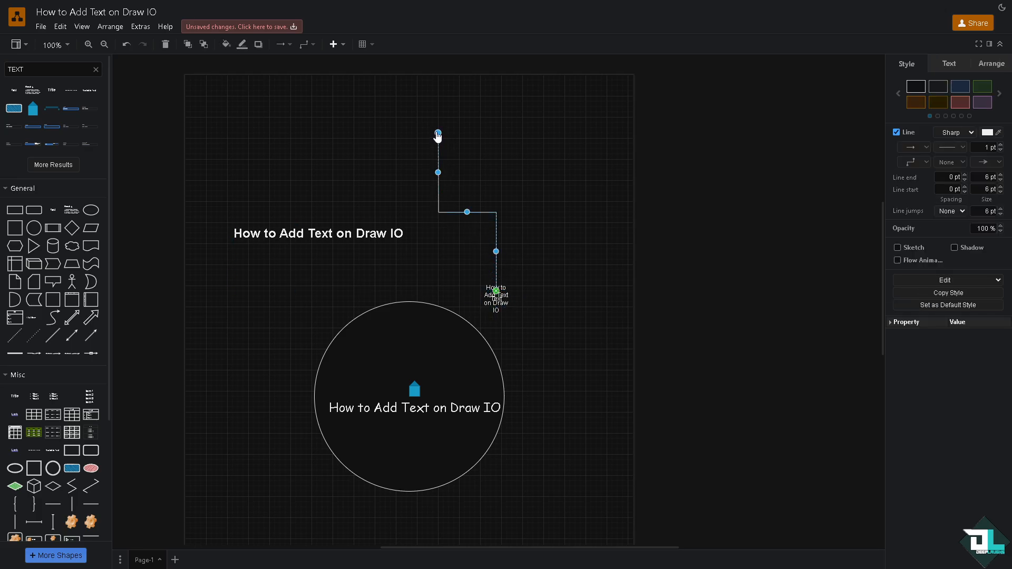
click(406, 190)
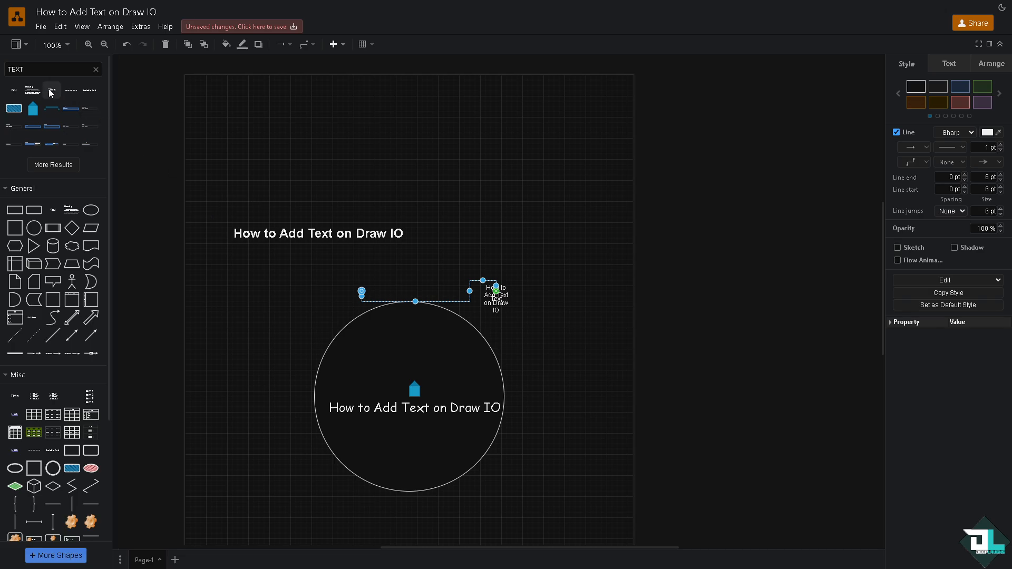
mouse_move(41, 26)
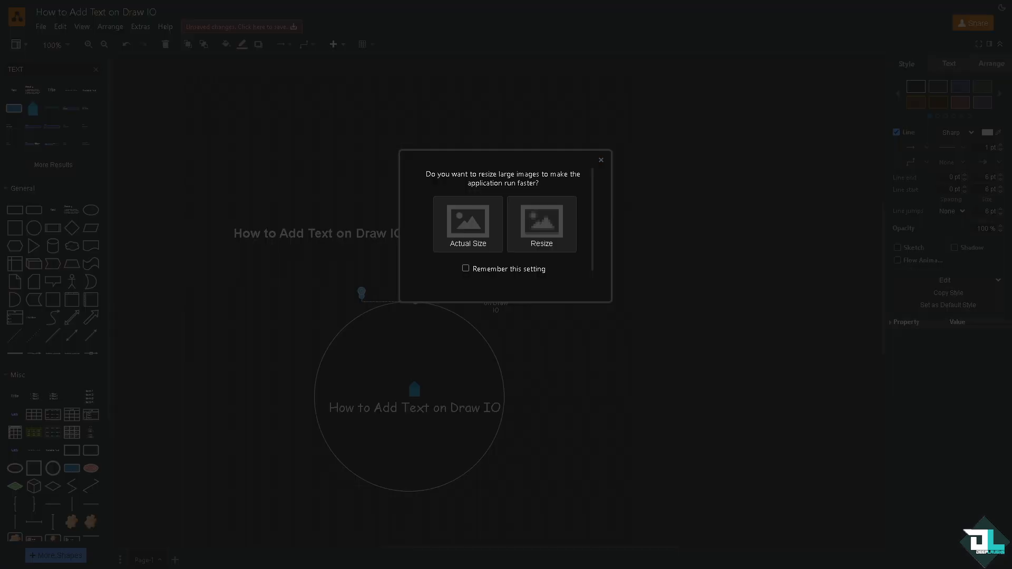
Pick the sizing option for the dropped tutorial thumbnail image
click(466, 224)
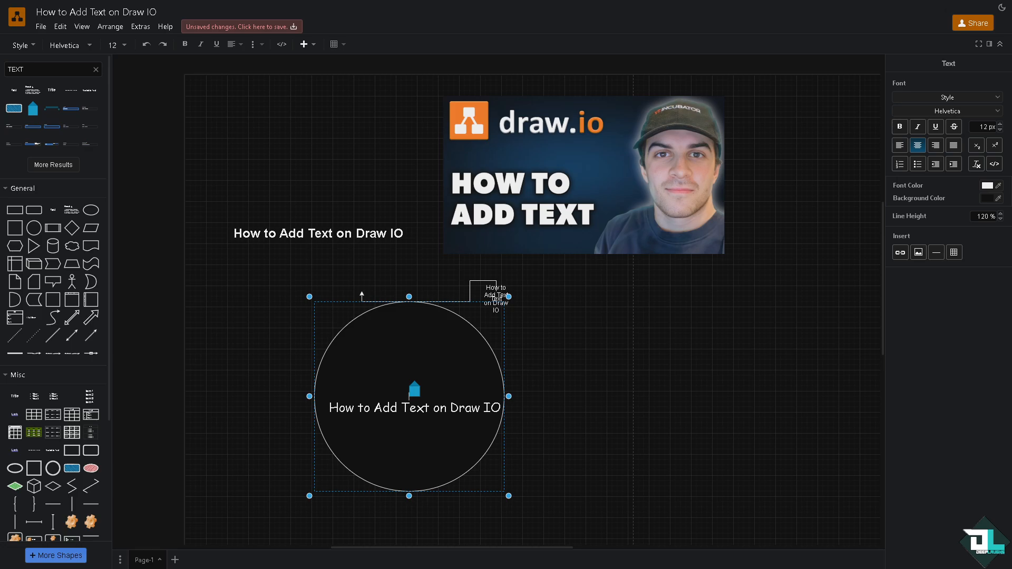
mouse_move(40, 26)
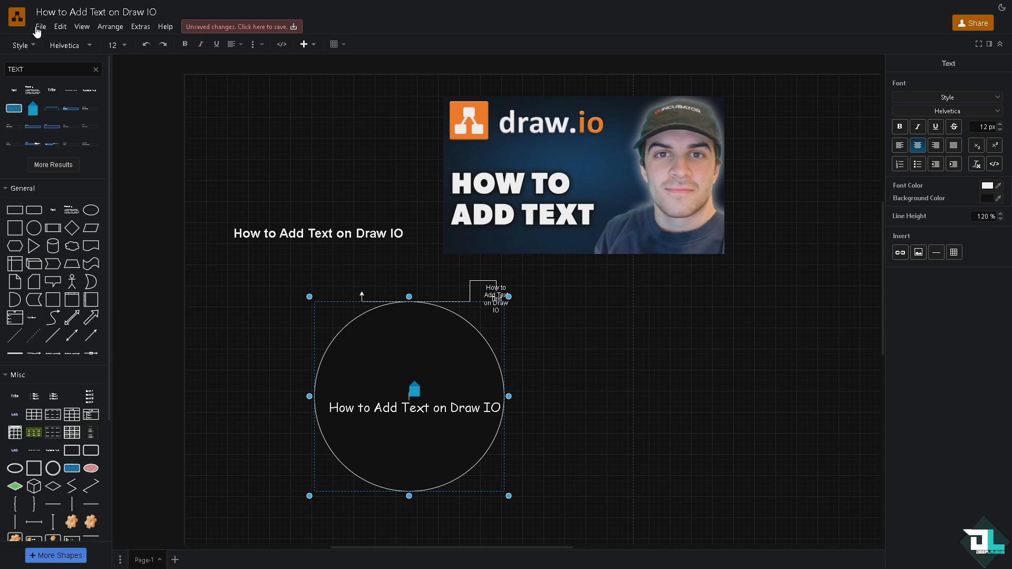
Choose PDF as the export format from the File menu
click(40, 26)
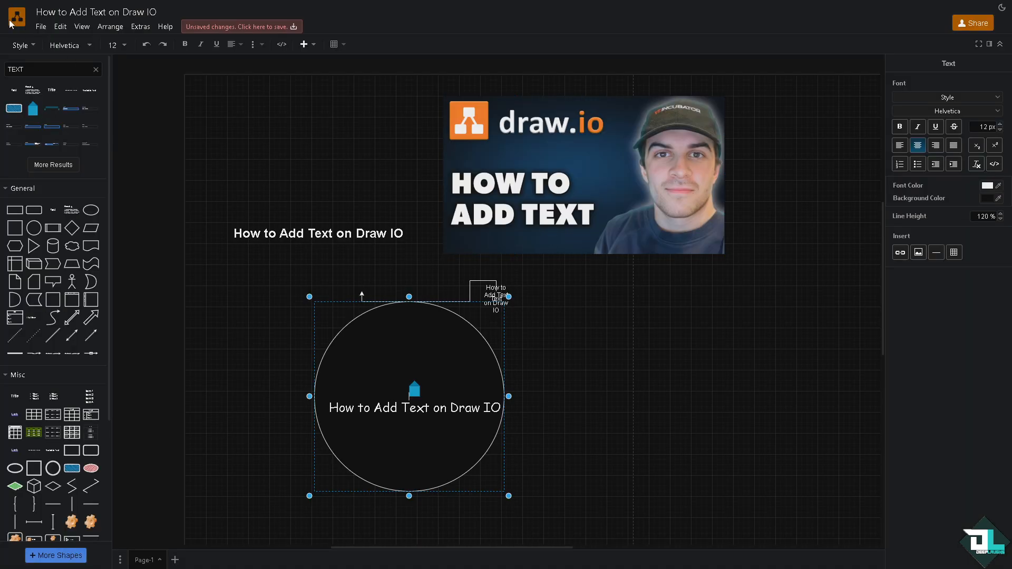
click(40, 26)
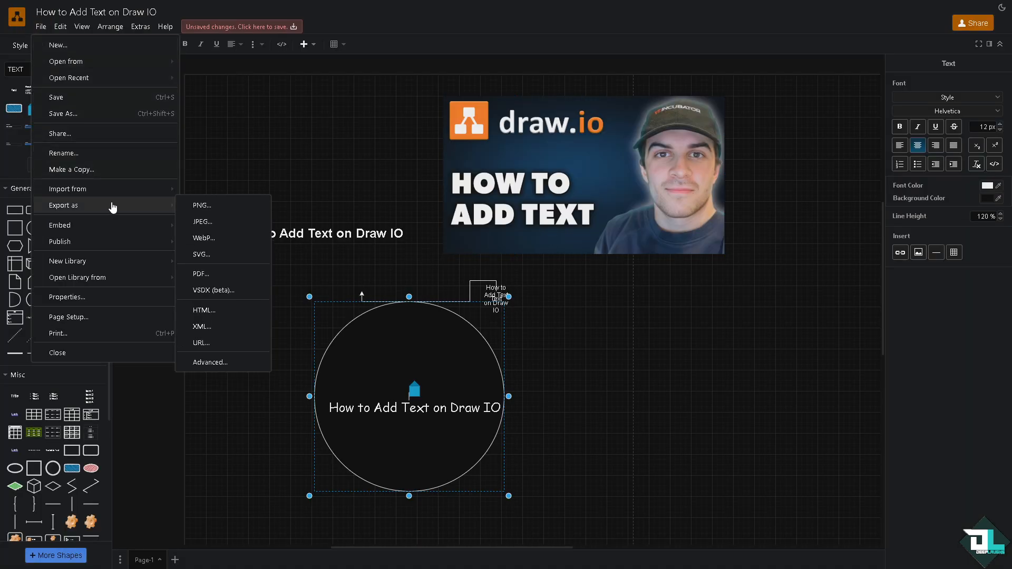
mouse_move(216, 255)
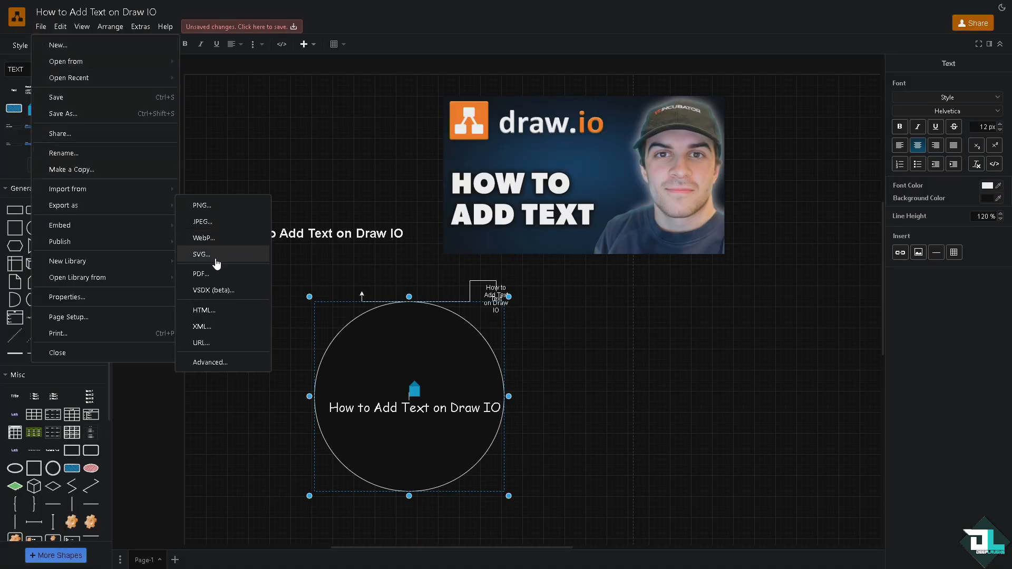
click(201, 274)
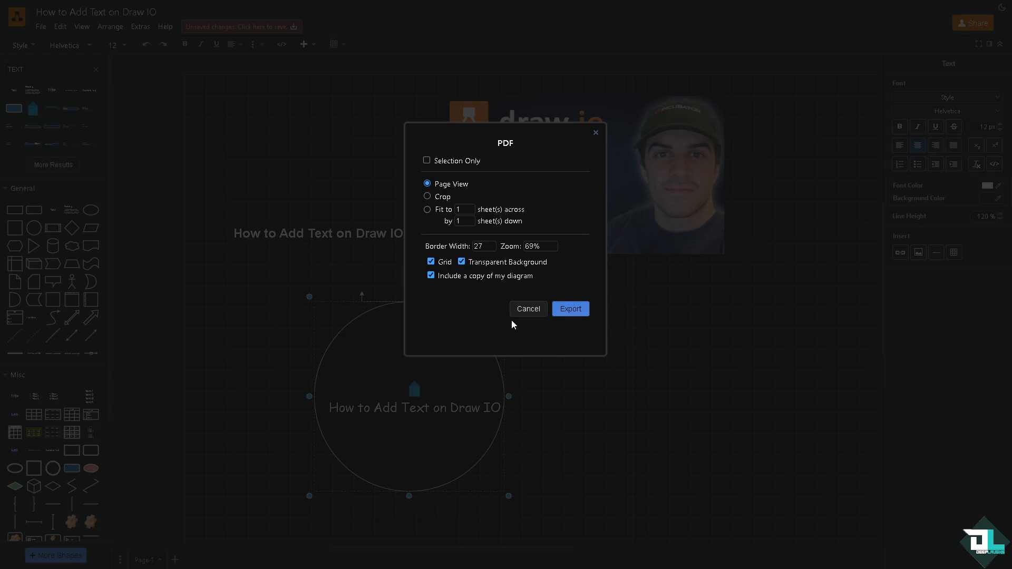
Confirm the PDF export, bringing up the Save to Google Drive prompt
click(570, 308)
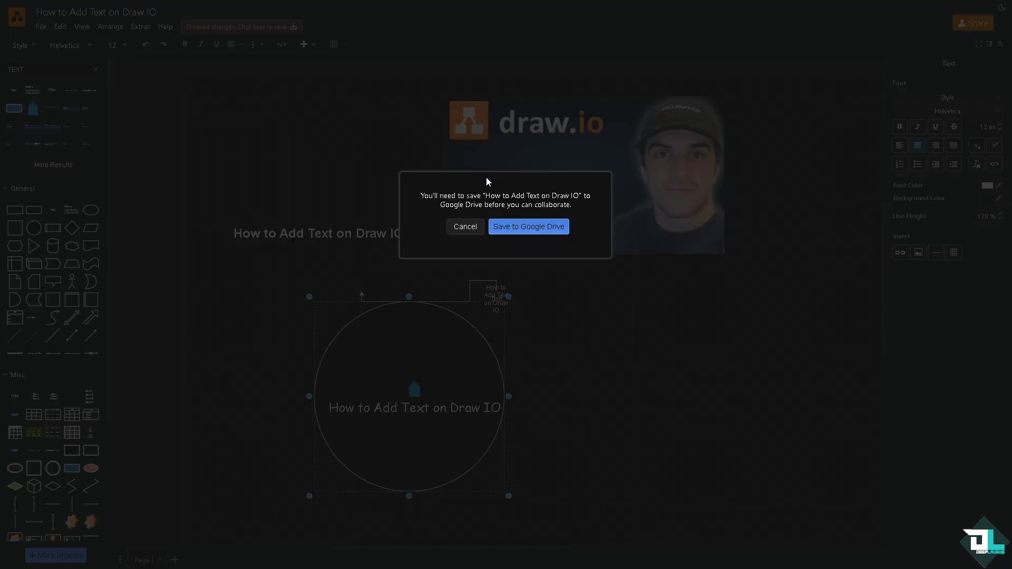
mouse_move(149, 241)
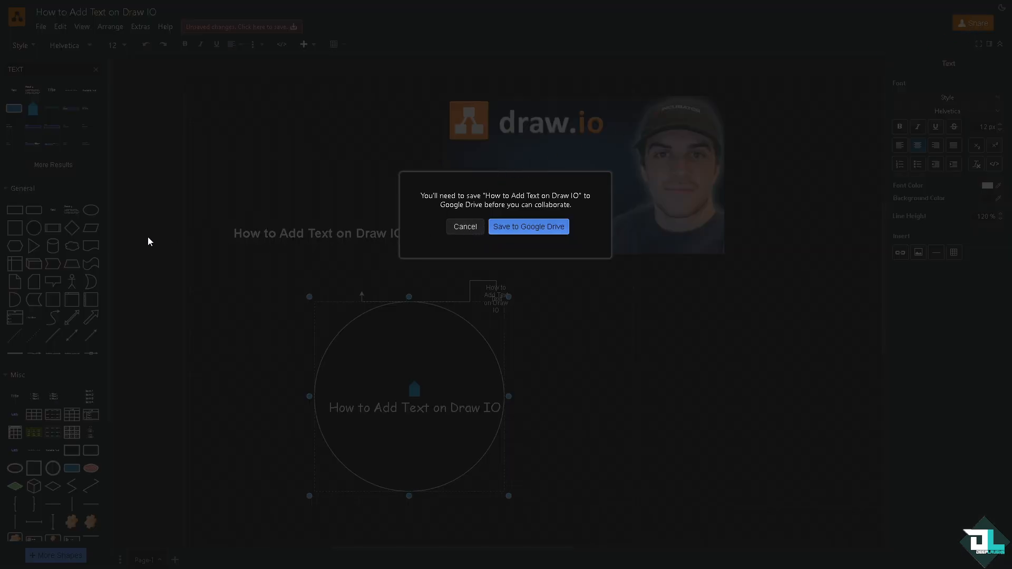